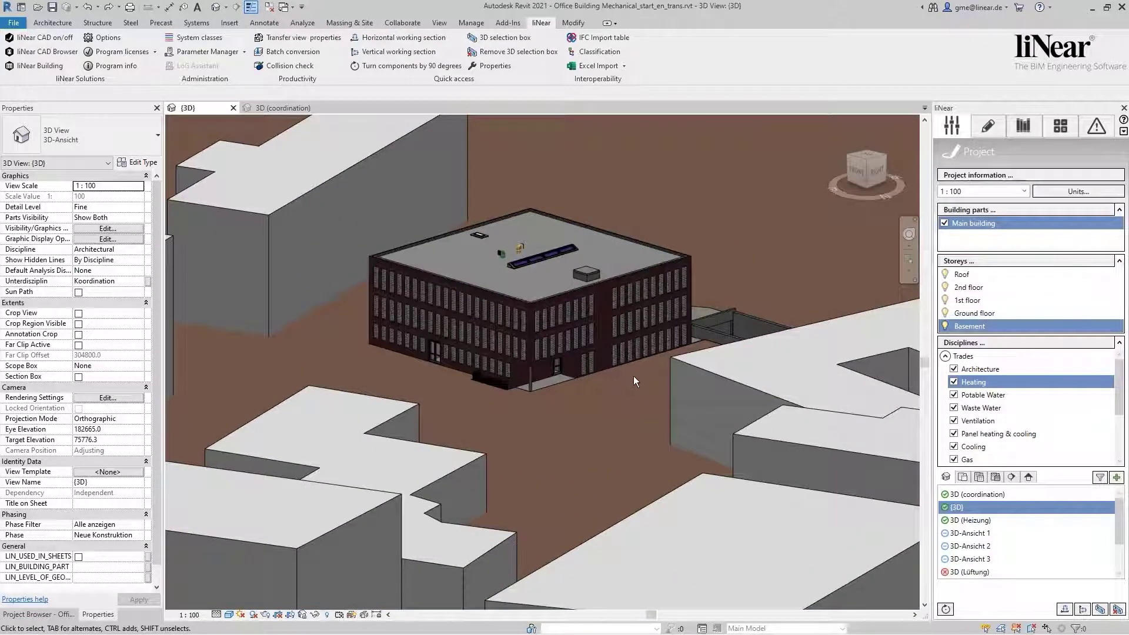
Step: Zoom in on the office building and hide the Architecture discipline in the liNear panel
drag(634, 381, 461, 415)
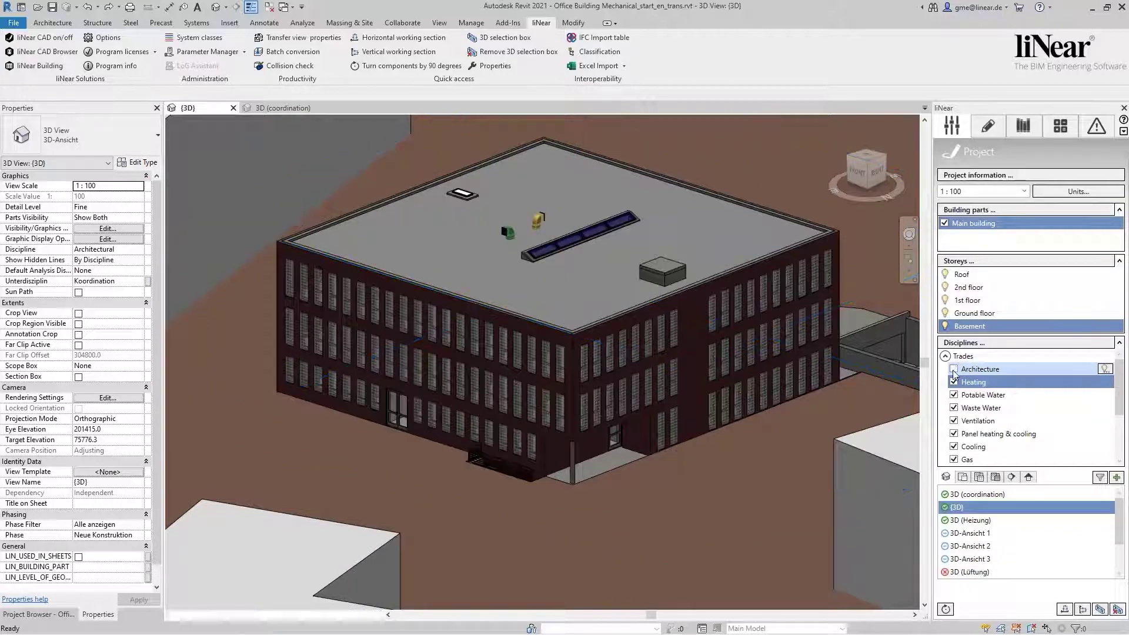
click(954, 369)
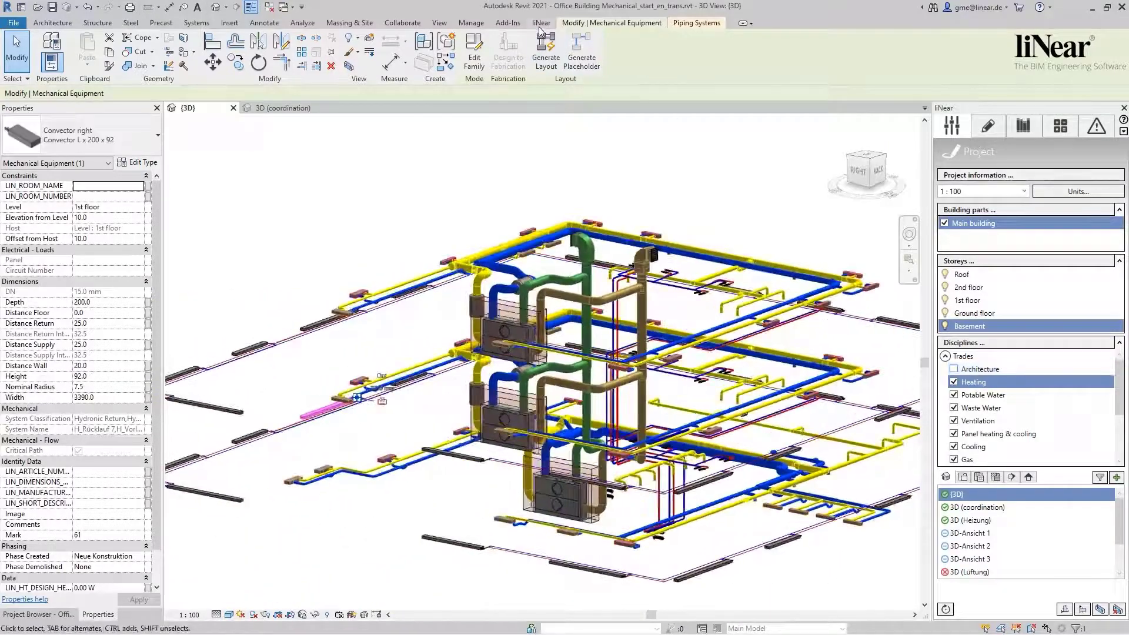
Step: Bring up the liNear IFC 4.1 classification table and select the IfcExportAs cell of Convector left
click(541, 23)
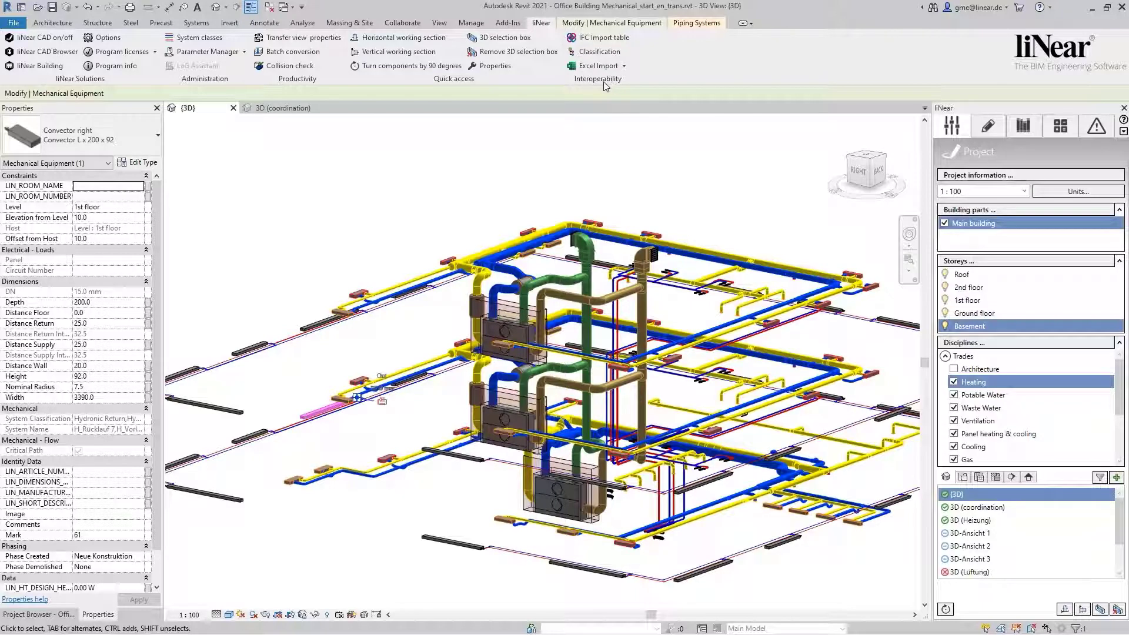
click(598, 51)
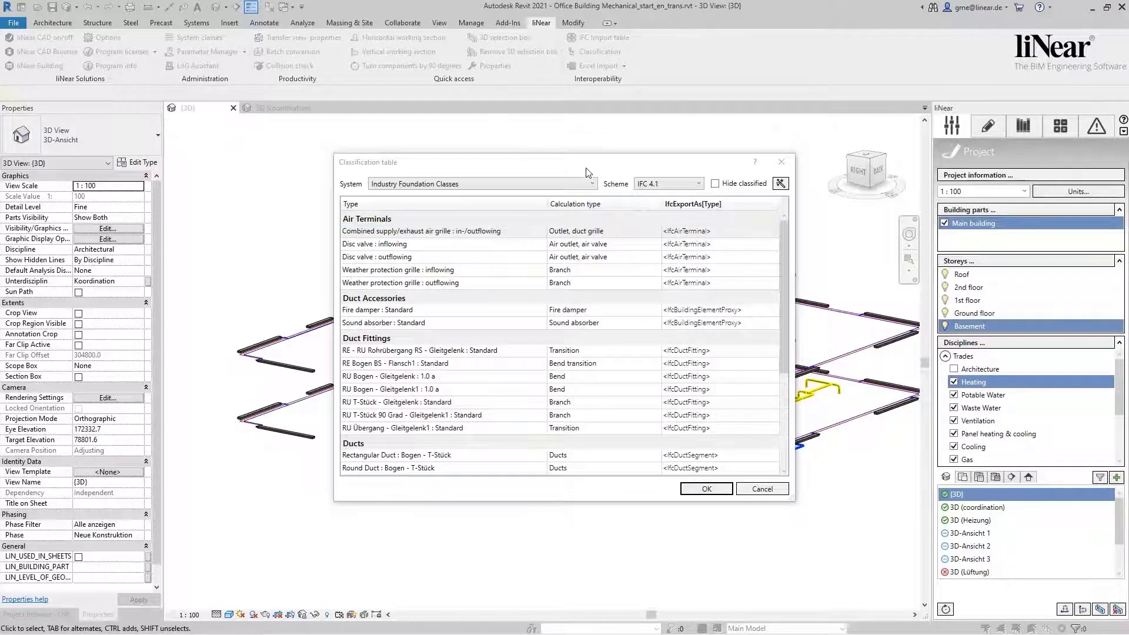
mouse_move(690, 445)
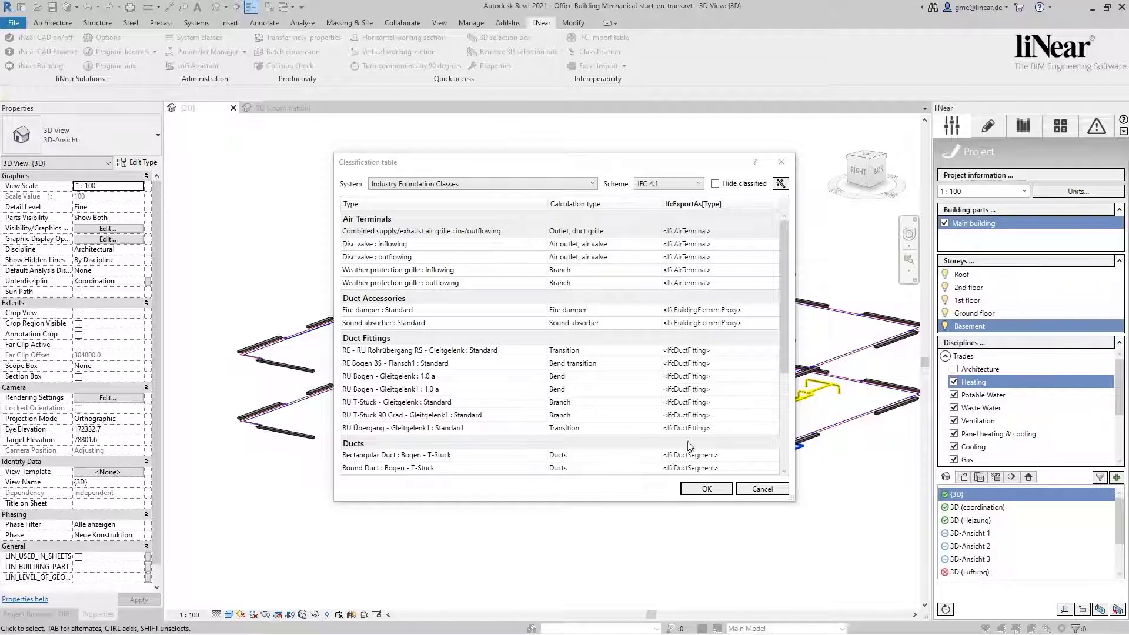
scroll(down, 3)
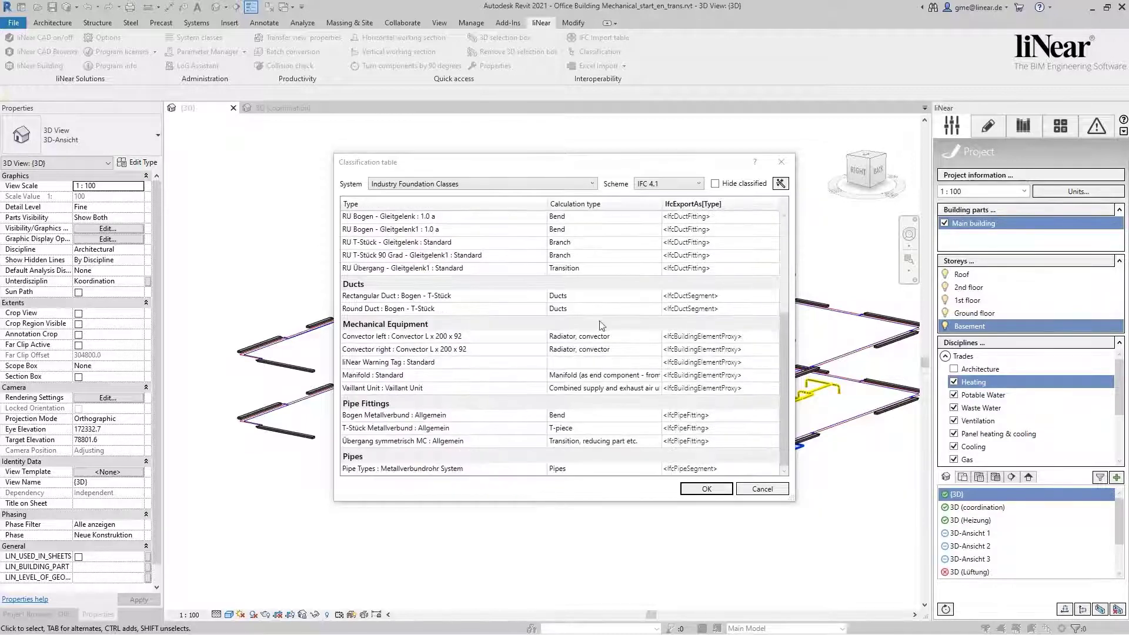
click(402, 337)
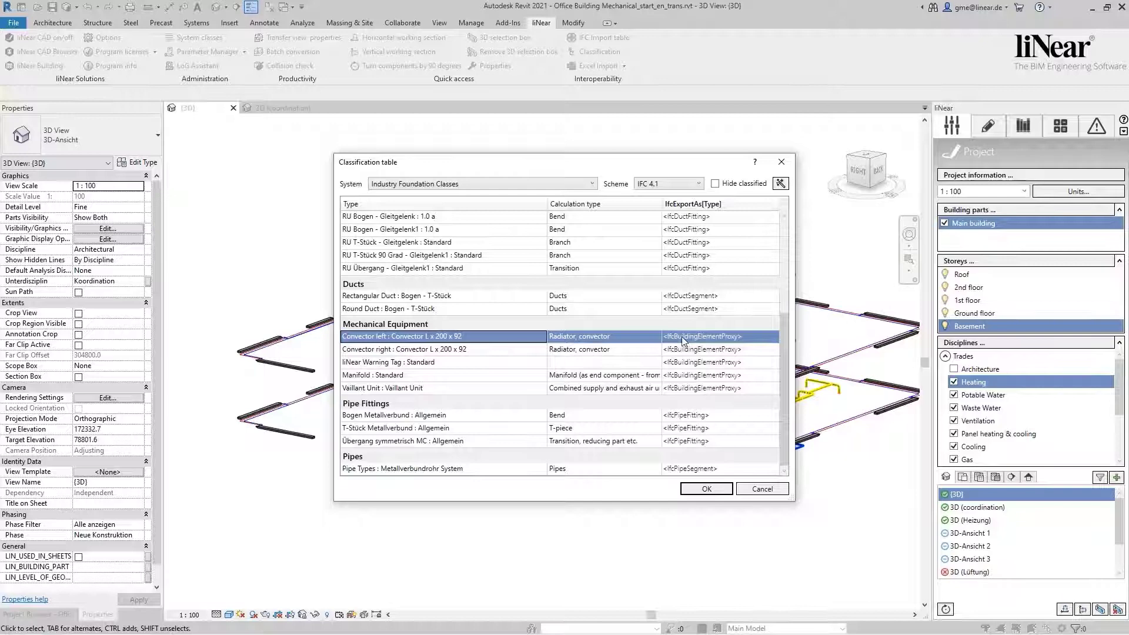
mouse_move(773, 341)
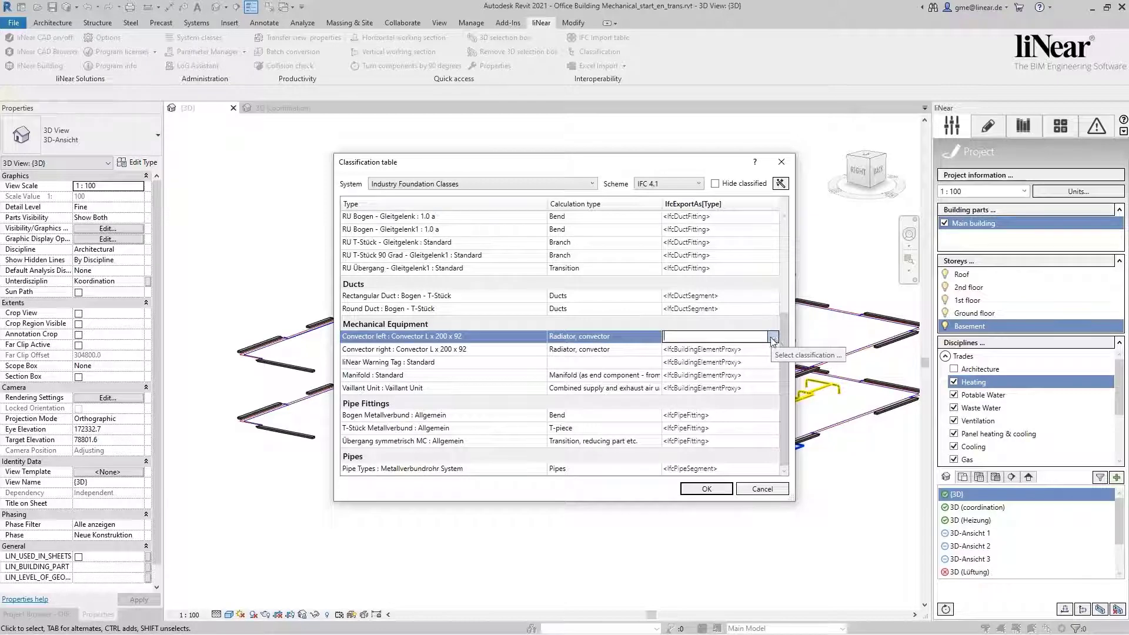
Step: In the classification picker for Convector left, show classifications from all categories
click(697, 183)
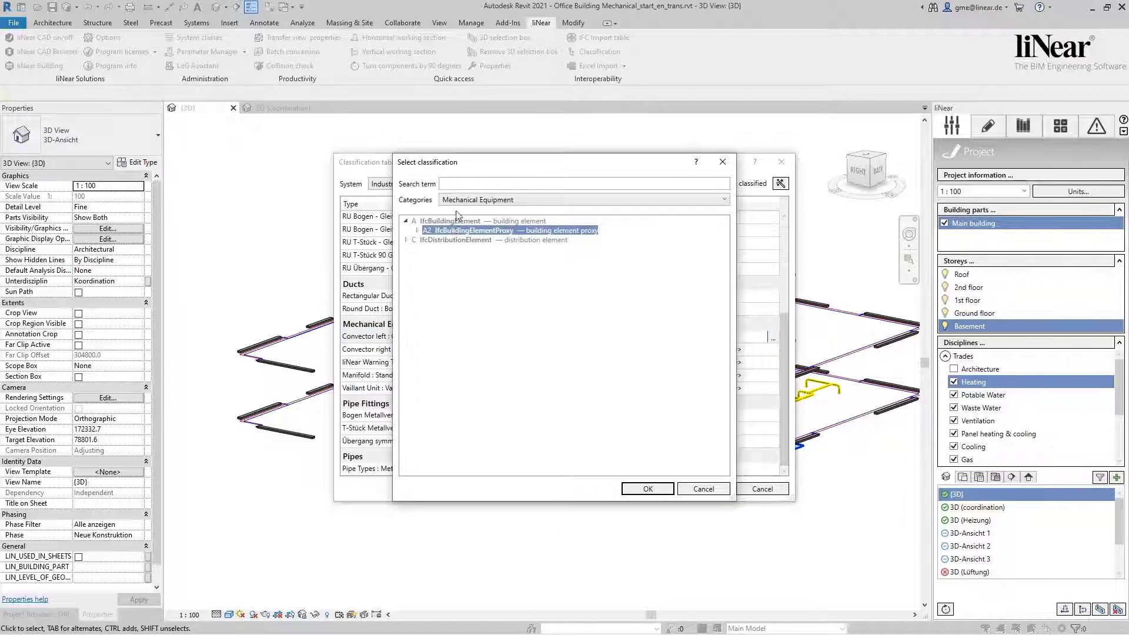
mouse_move(419, 239)
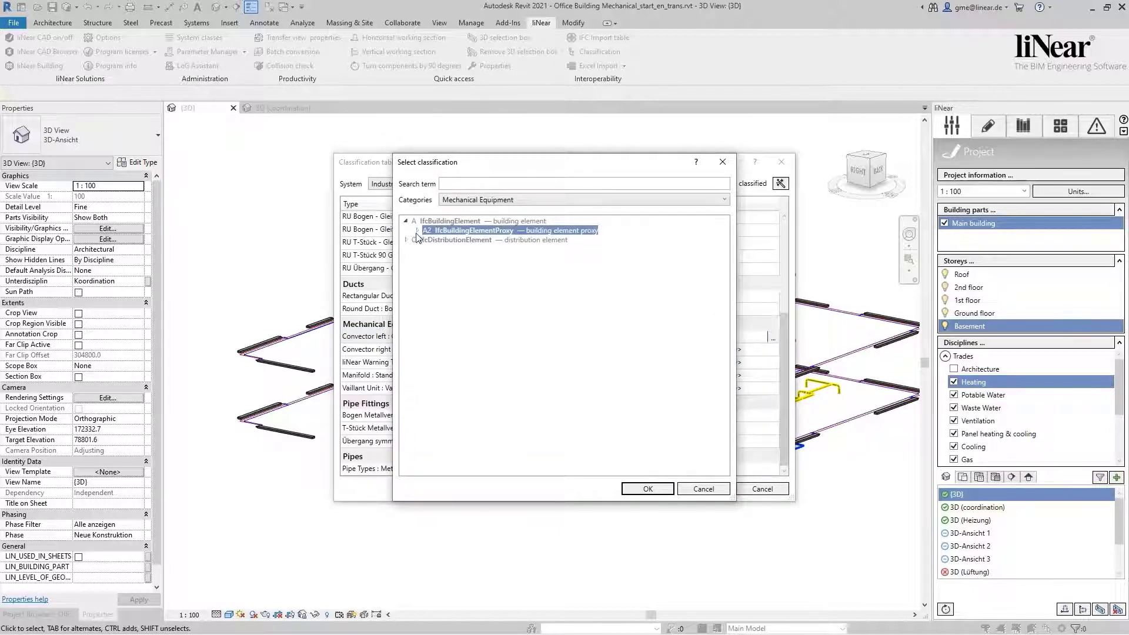
click(410, 240)
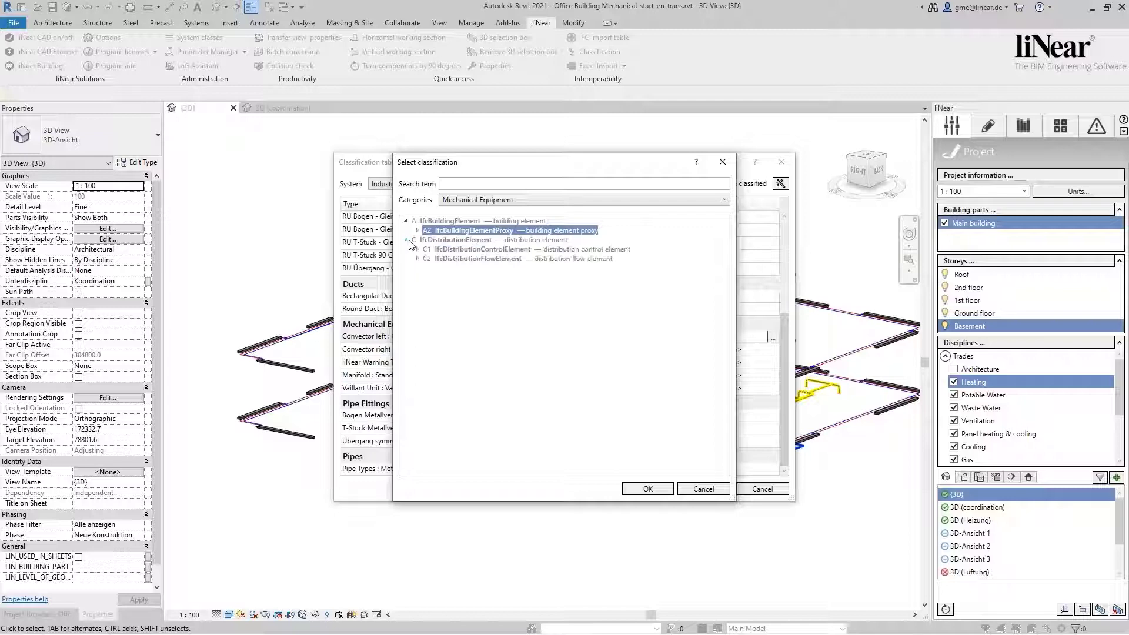
click(721, 200)
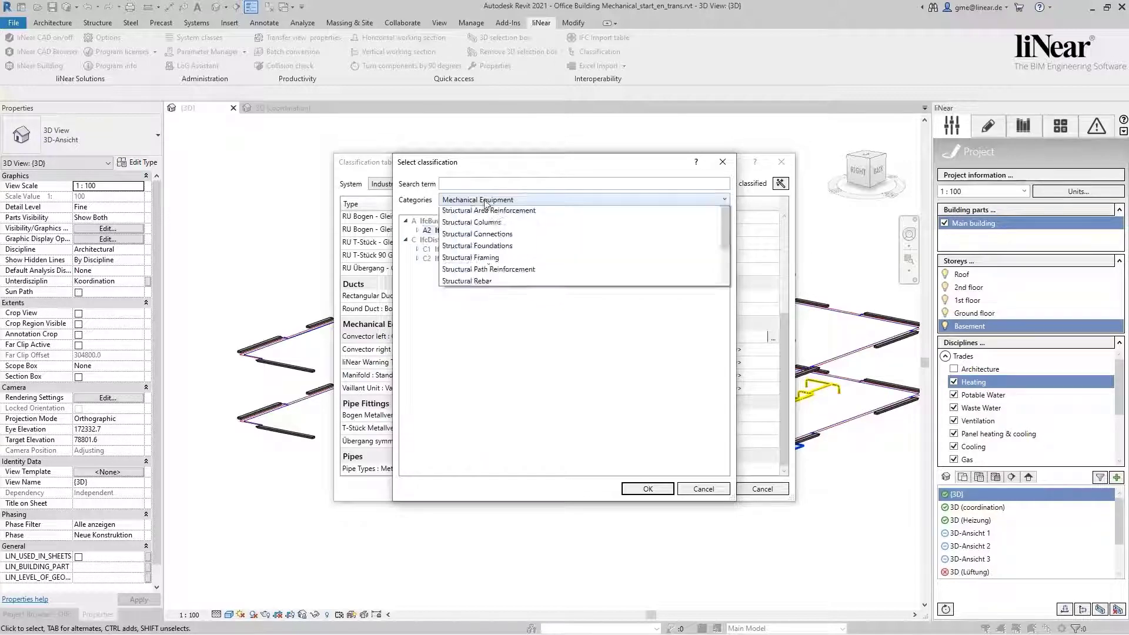
click(476, 200)
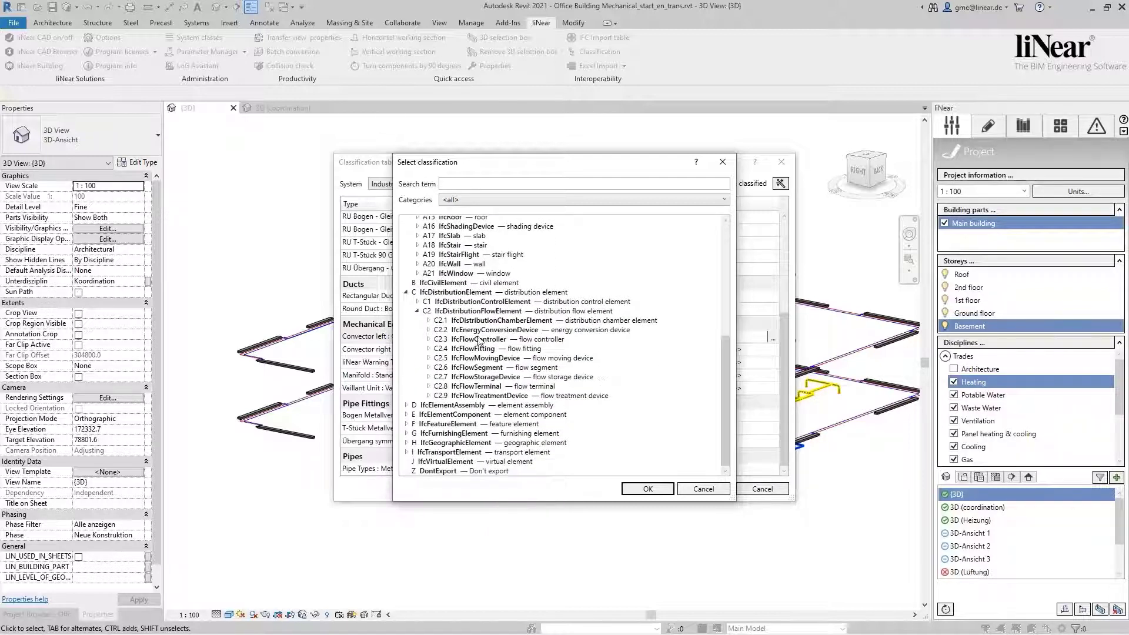
Step: Search 'conv', choose IfcSpaceHeaterType.CONVECTOR under IfcFlowTerminal and confirm it
click(584, 184)
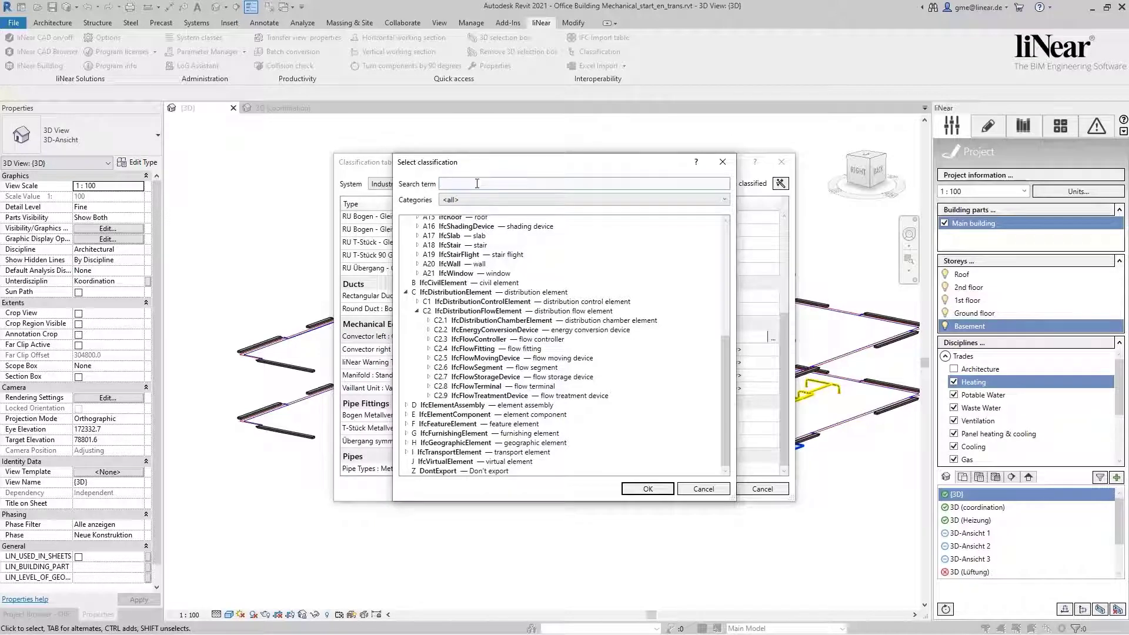
text(conve)
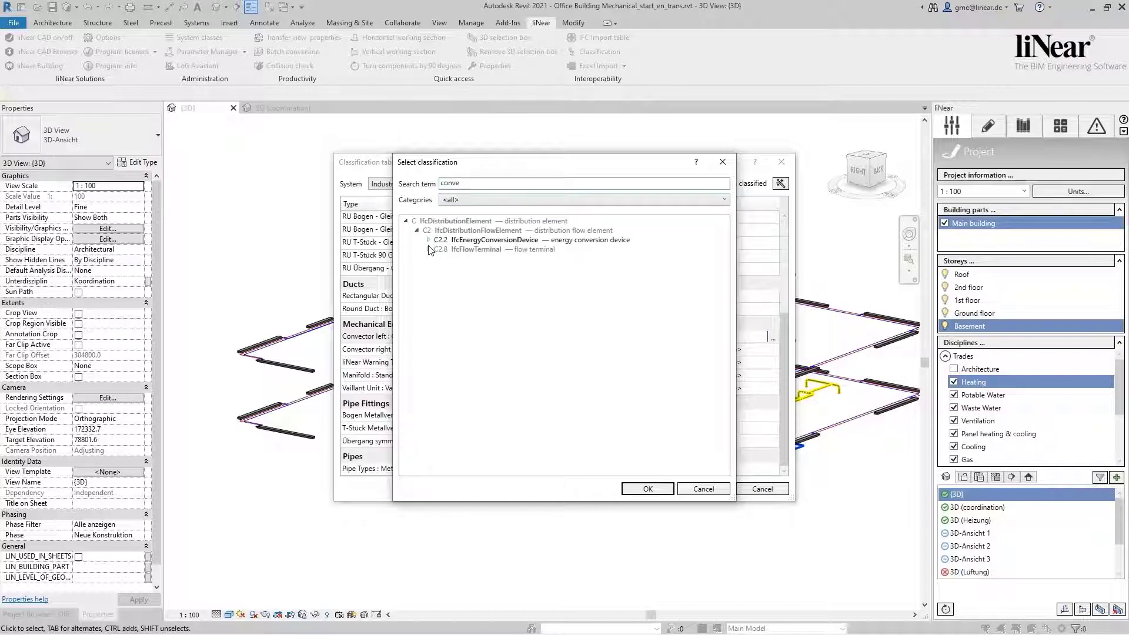
click(428, 249)
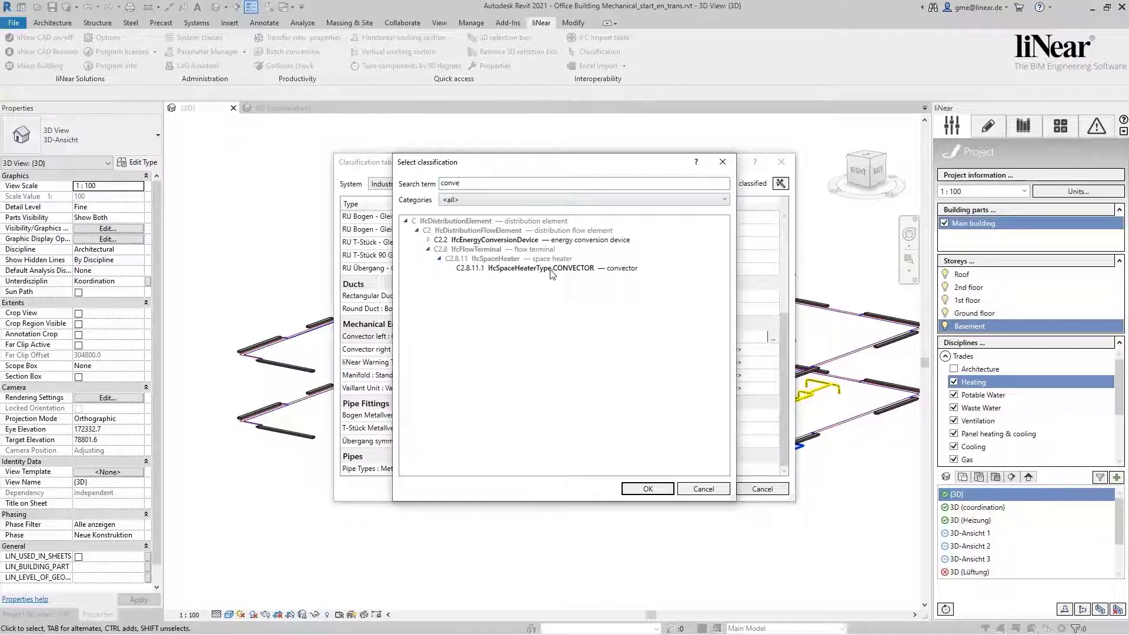
click(545, 268)
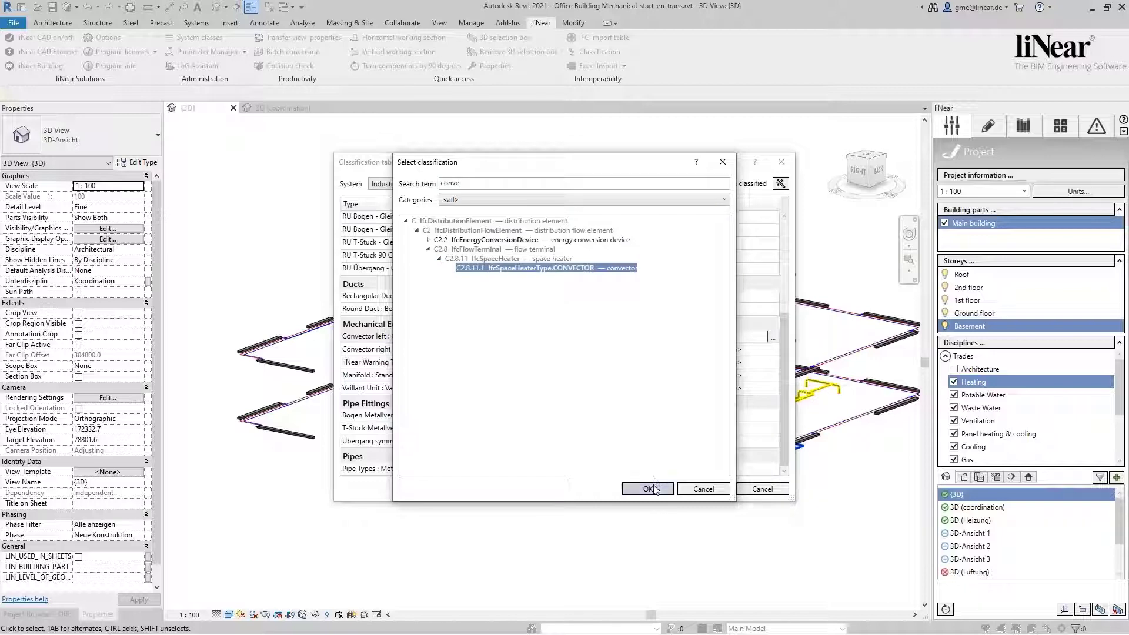
click(646, 489)
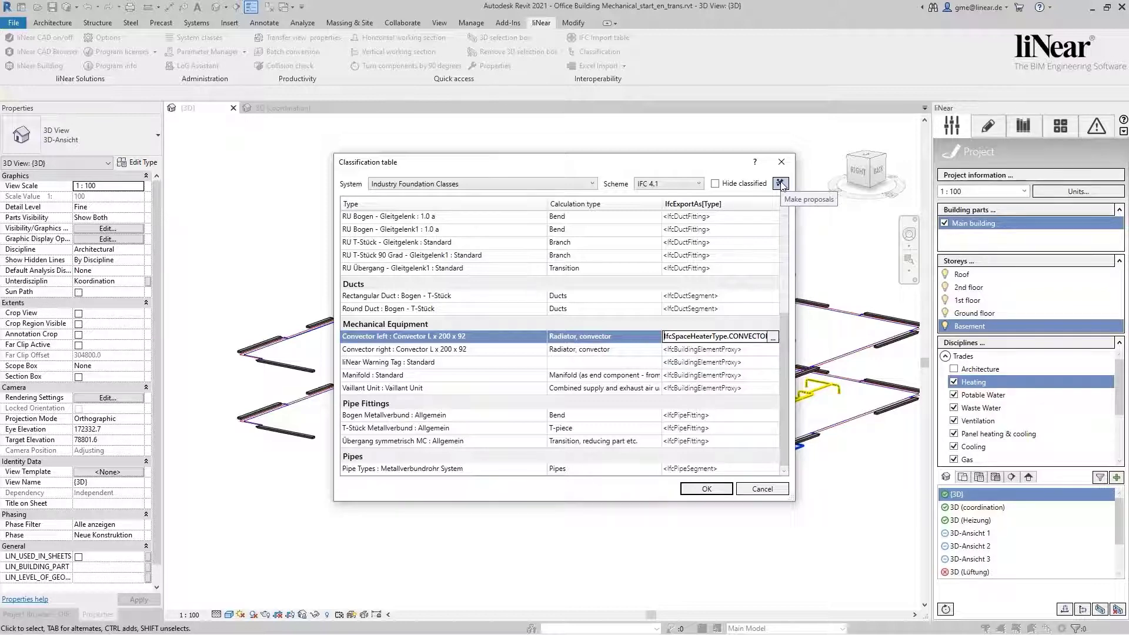
Step: Generate automatic IFC proposals for all types without overwriting filled entries, adjusting 24 classifications
click(781, 183)
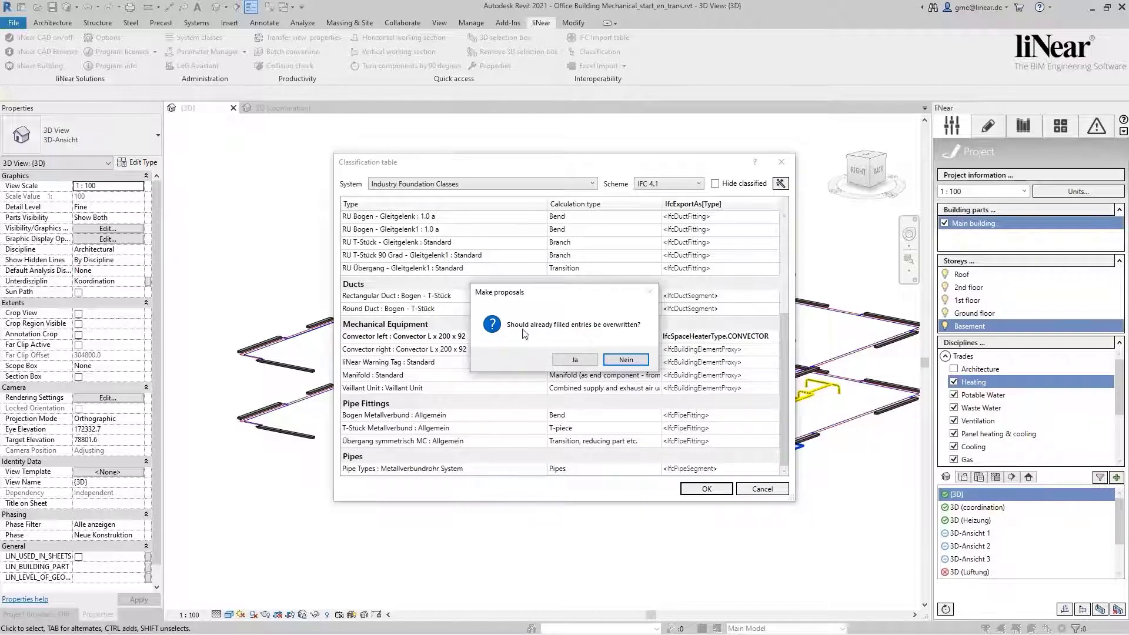
mouse_move(630, 336)
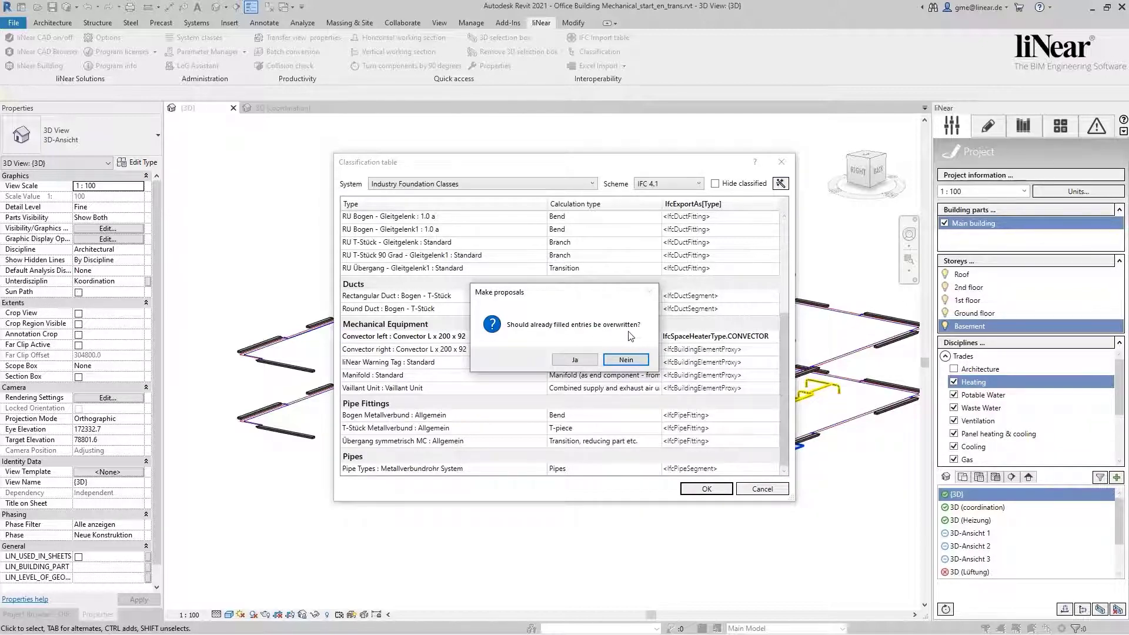
click(625, 360)
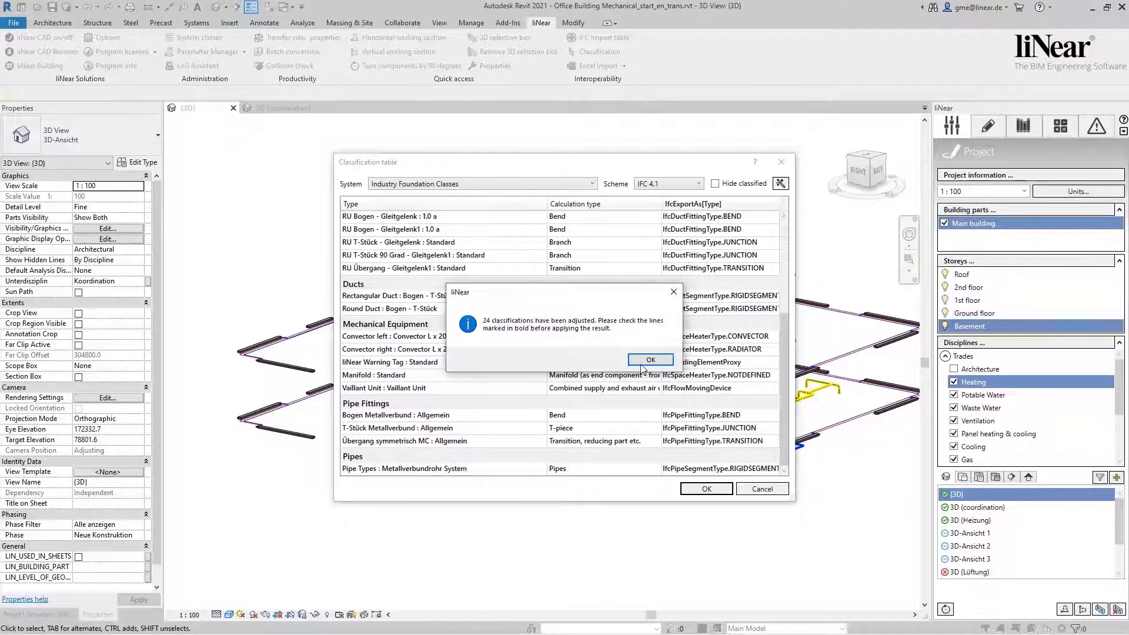
click(650, 360)
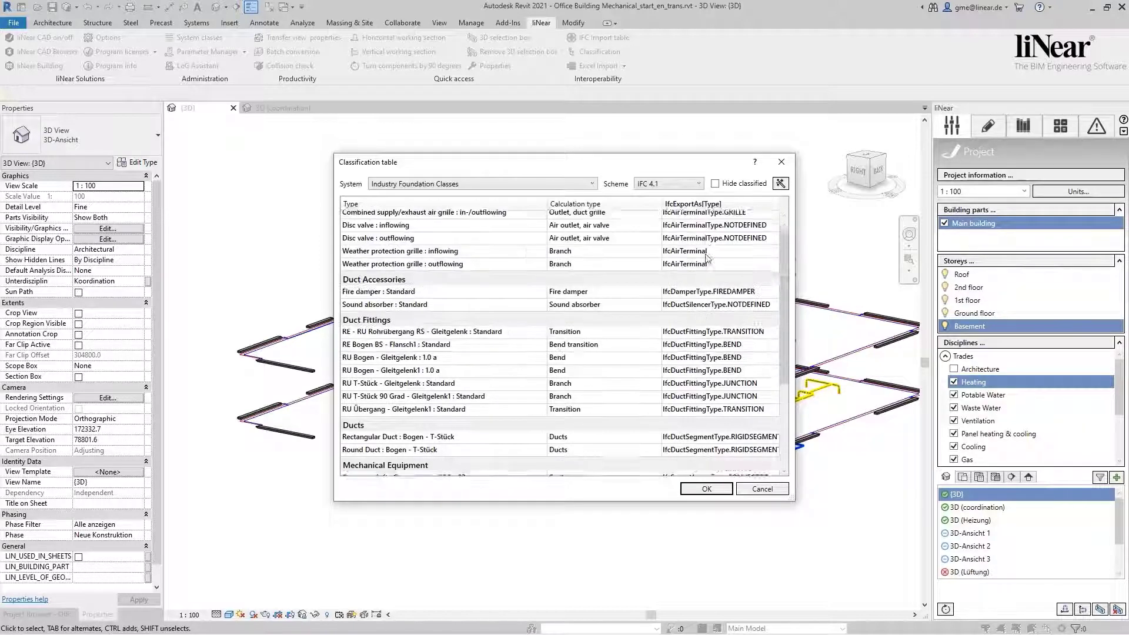
scroll(down, 3)
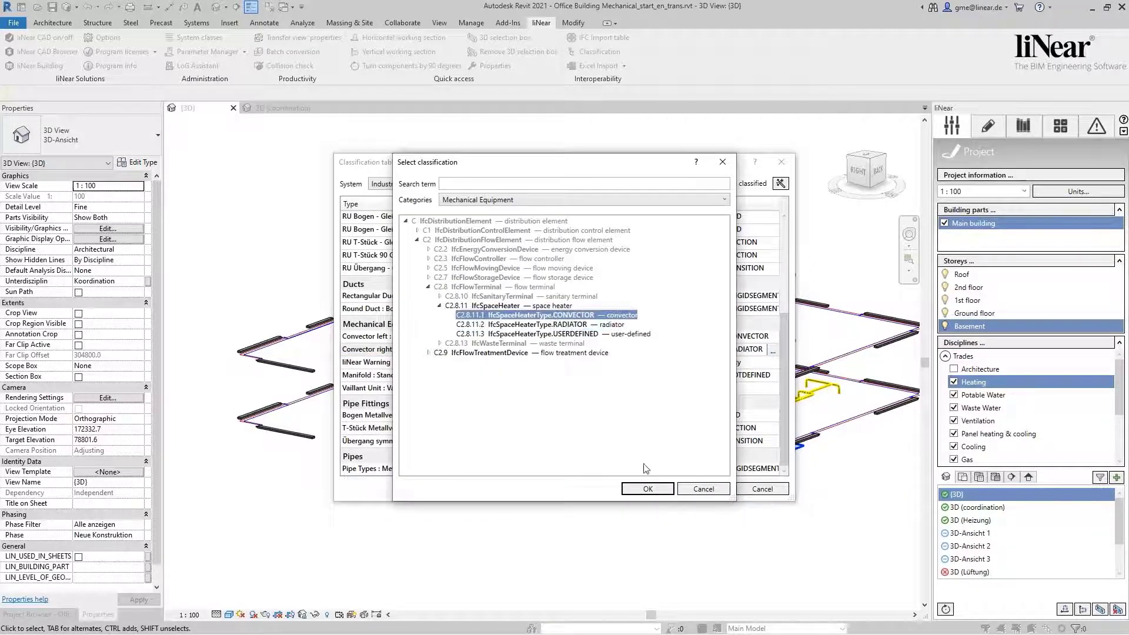
click(646, 489)
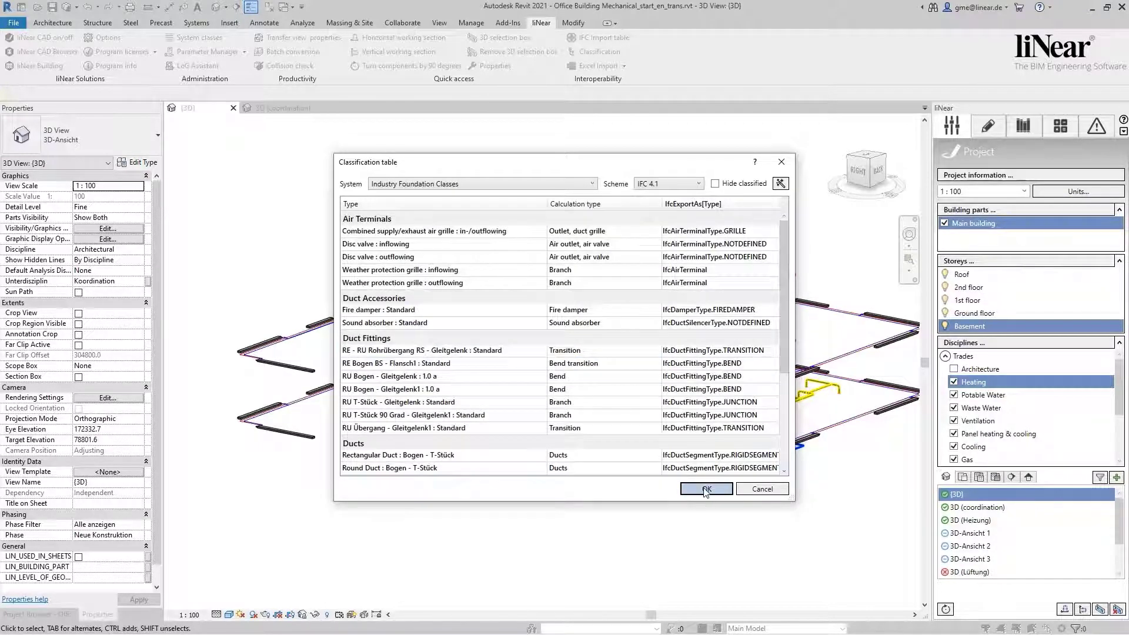
Step: Apply the classifications to the model and inspect a convector's IFC properties in BIMcollab ZOOM
click(705, 489)
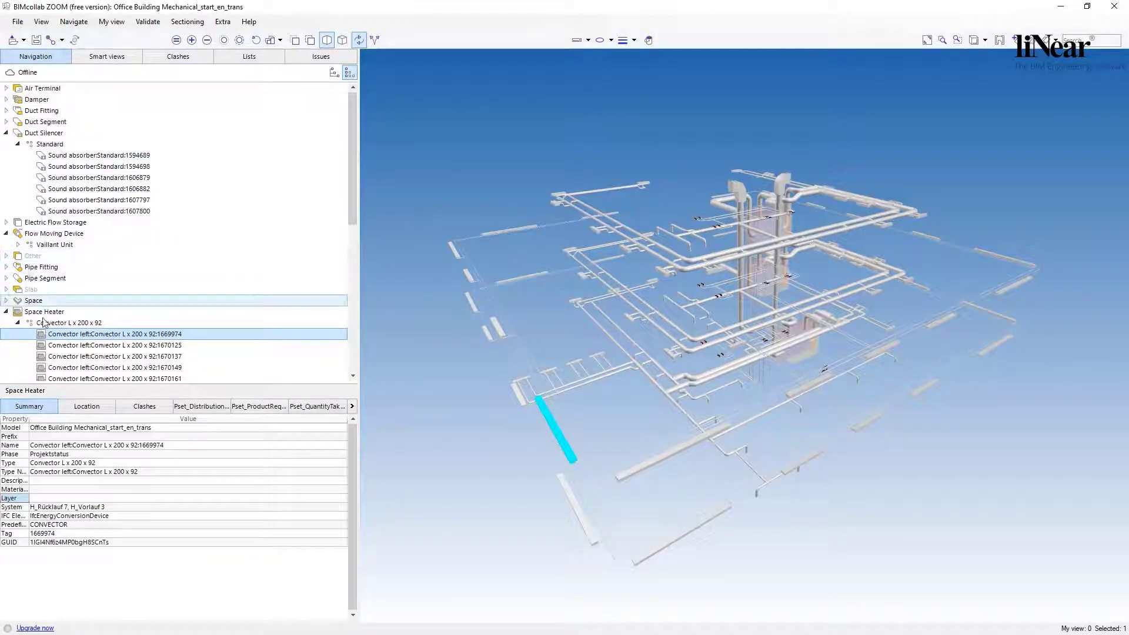
click(114, 356)
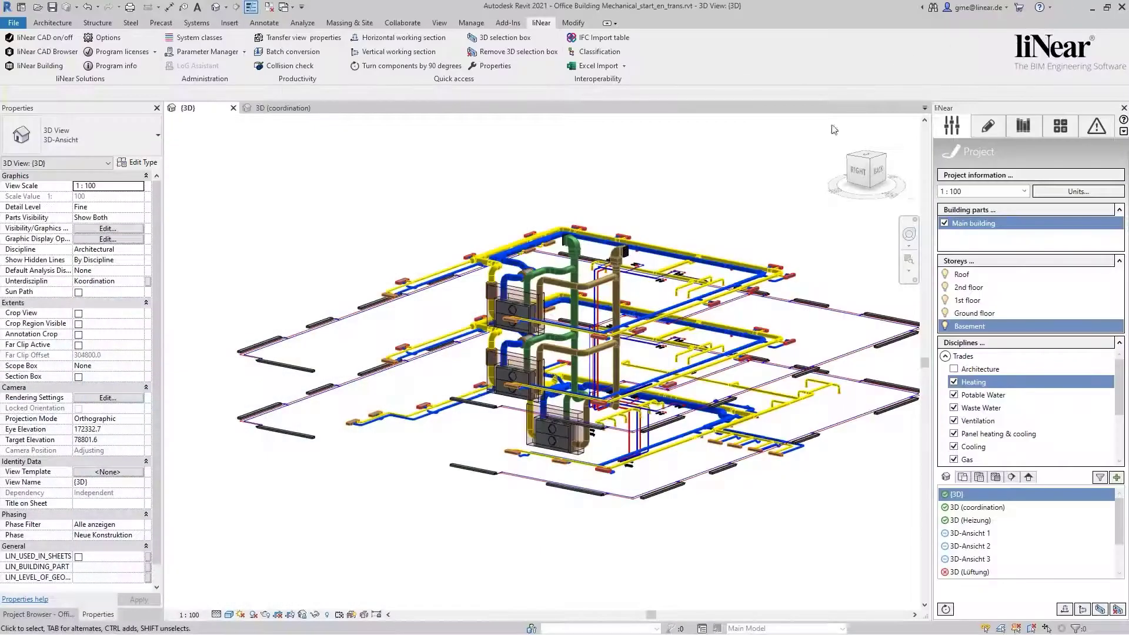
Step: Reopen the classification table and switch its System to Kostengruppen
click(597, 51)
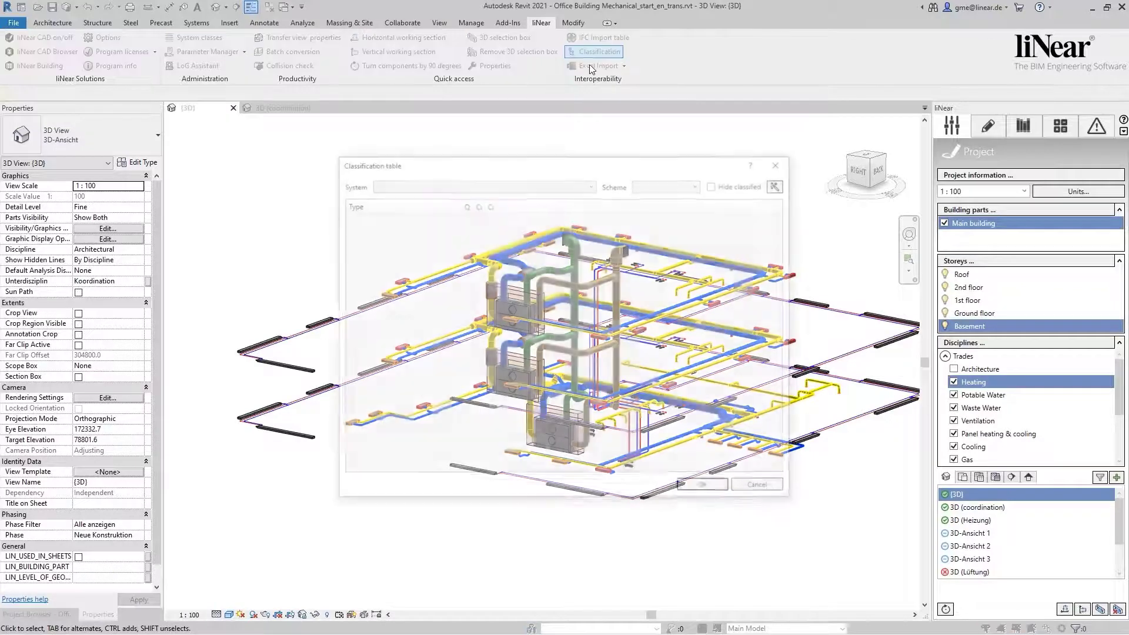
click(702, 183)
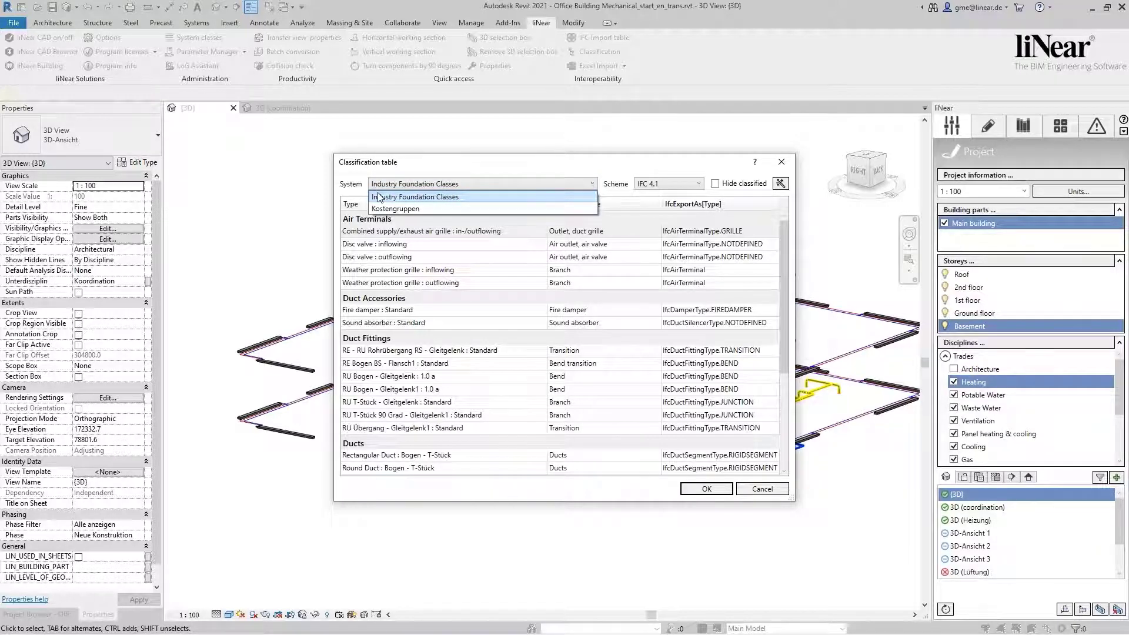
click(417, 196)
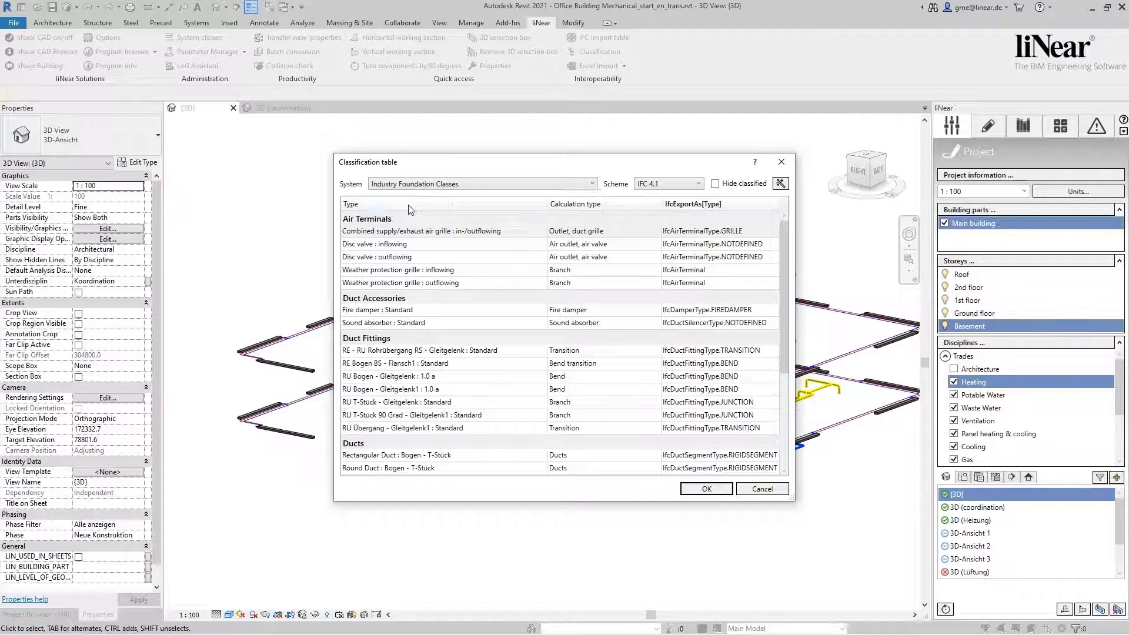
click(479, 183)
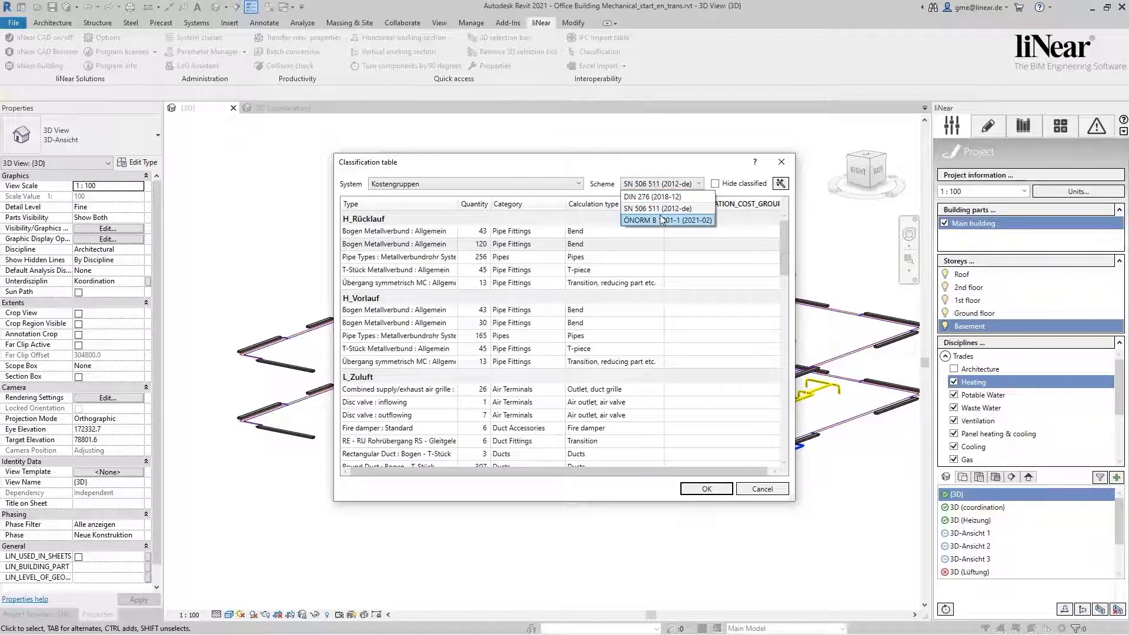
mouse_move(655, 197)
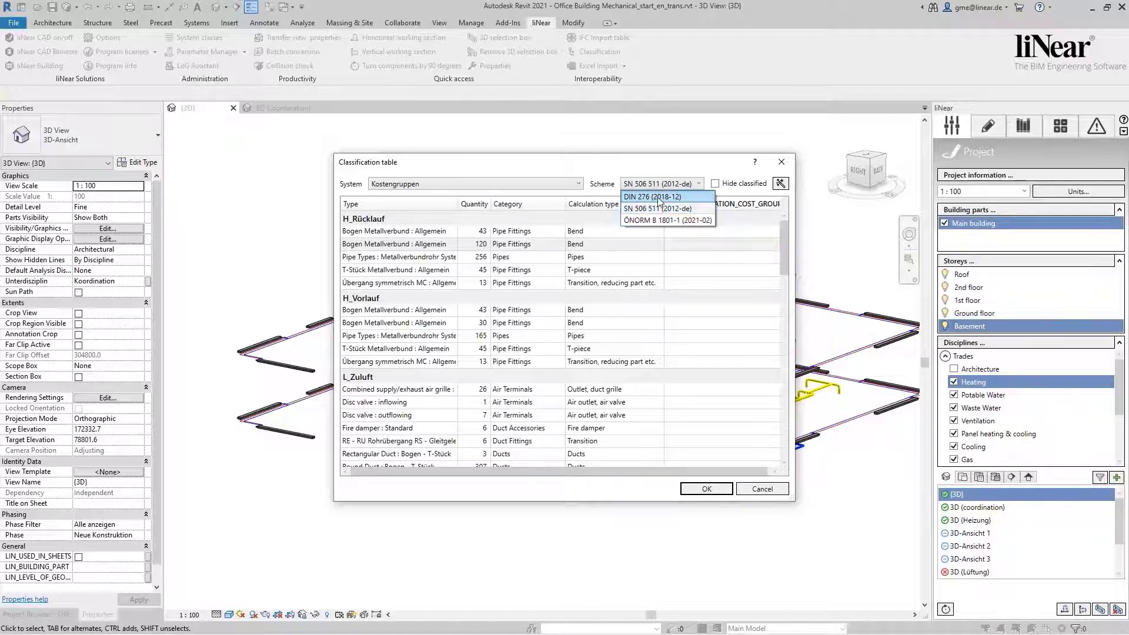
Step: Choose the DIN 276 (2018-12) scheme and auto-propose cost groups such as 422 and 432 for all types
click(653, 197)
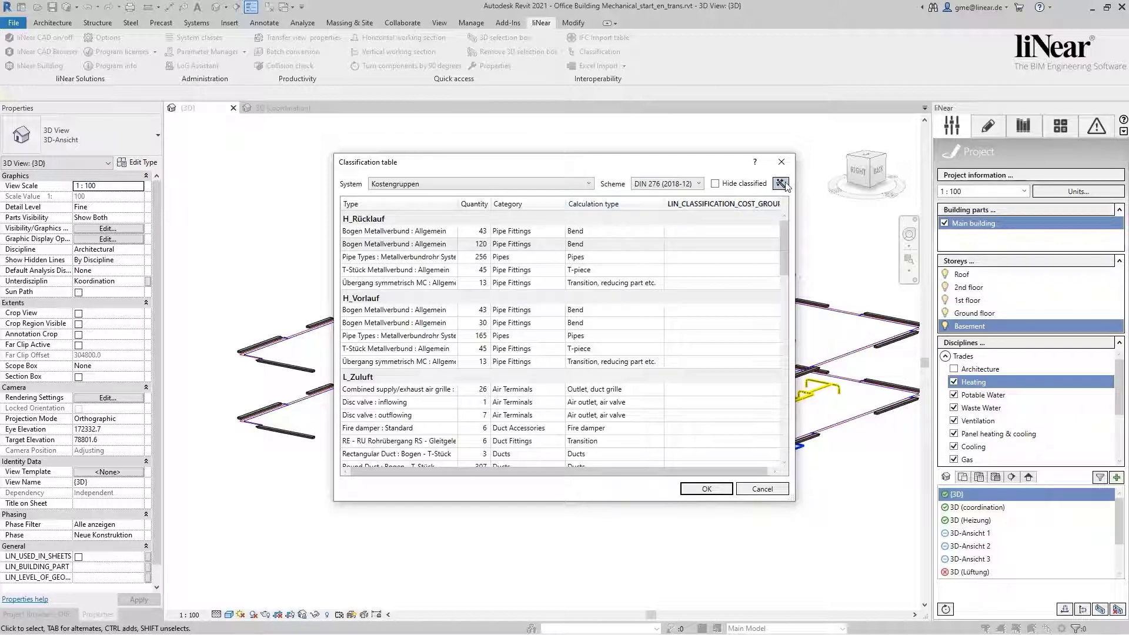
click(781, 184)
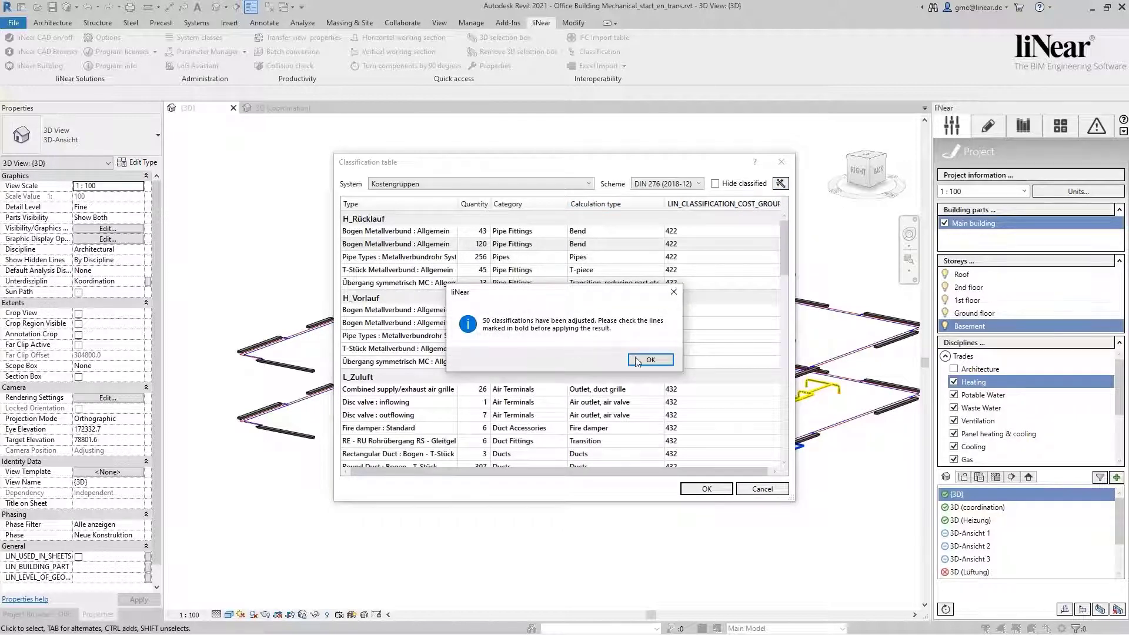
click(649, 360)
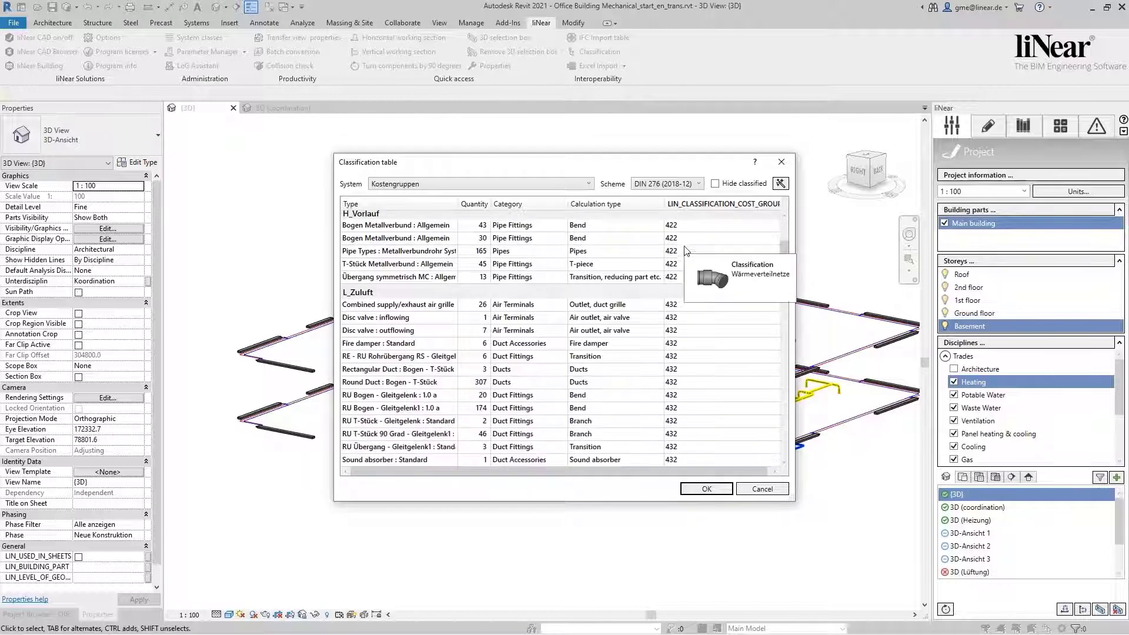
scroll(down, 3)
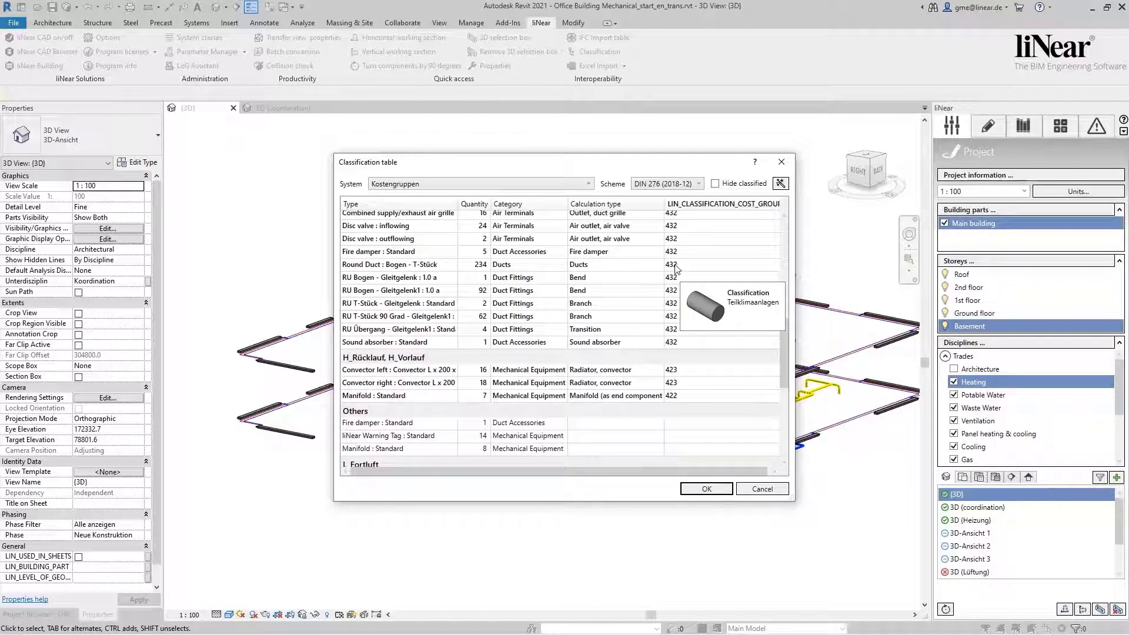
scroll(down, 3)
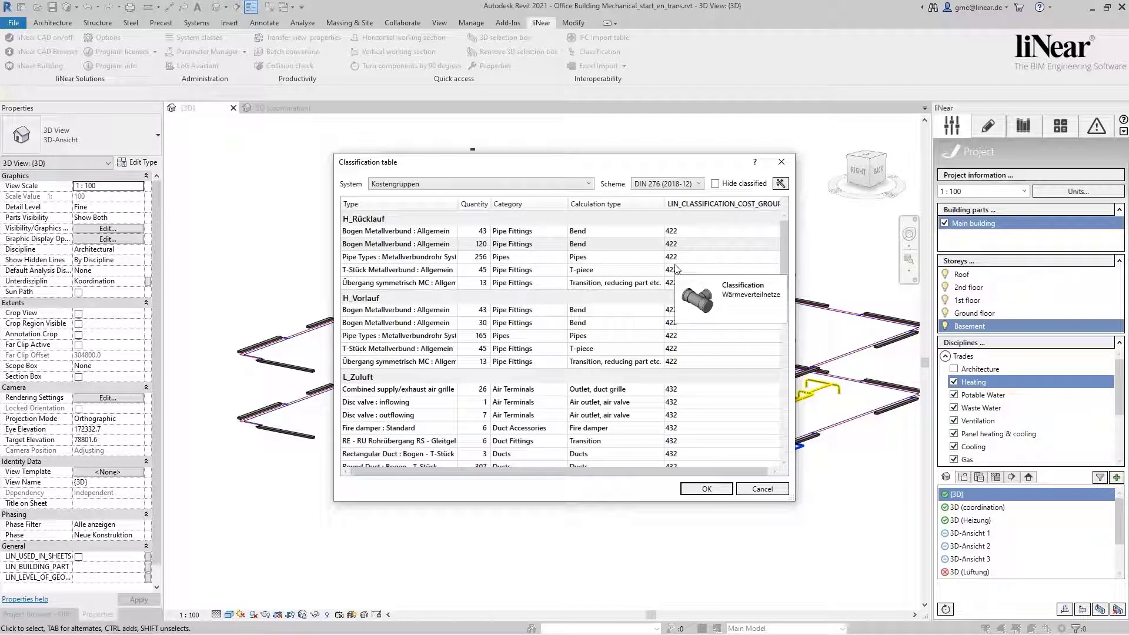
mouse_move(668, 199)
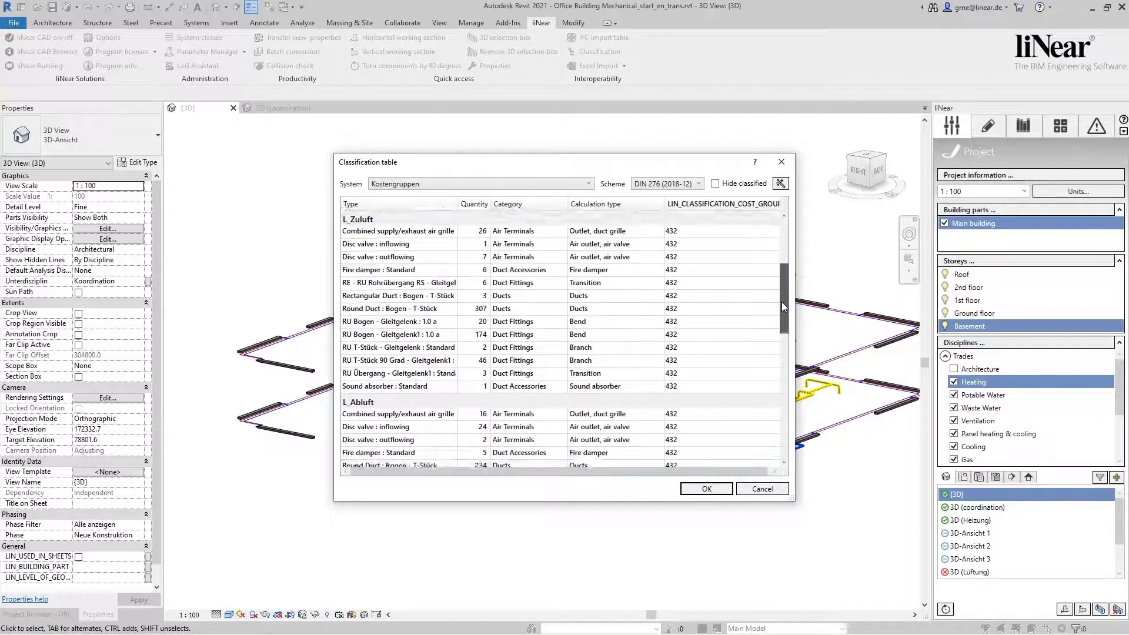
scroll(down, 3)
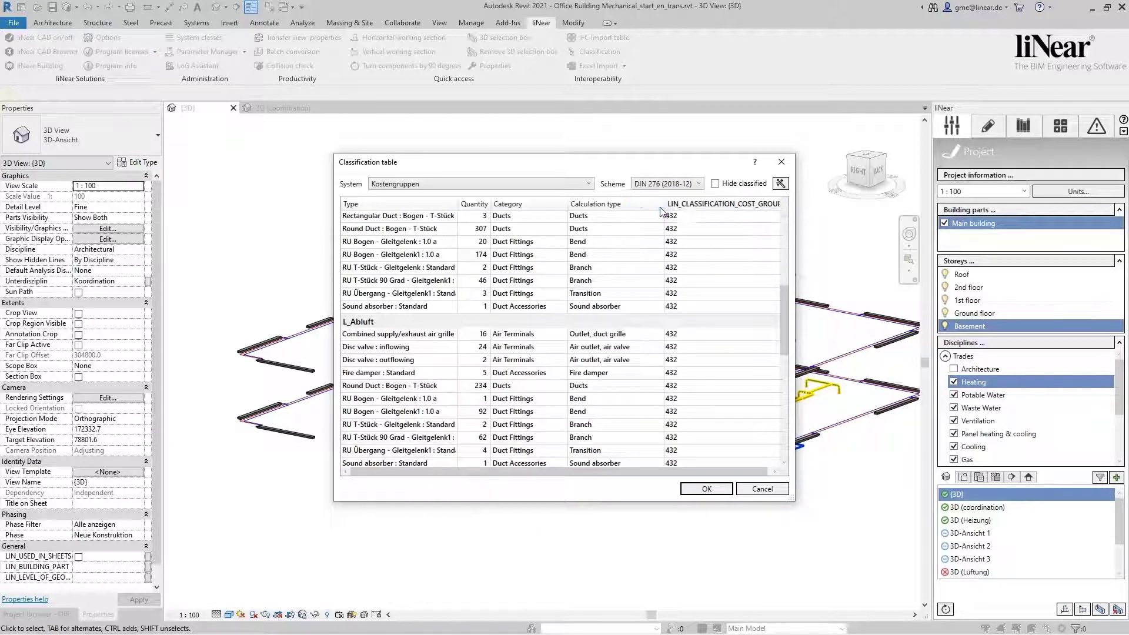
Step: Switch to SN 506 511, overwrite with codes like D7.3 and D5.4, and apply them to the model
click(662, 184)
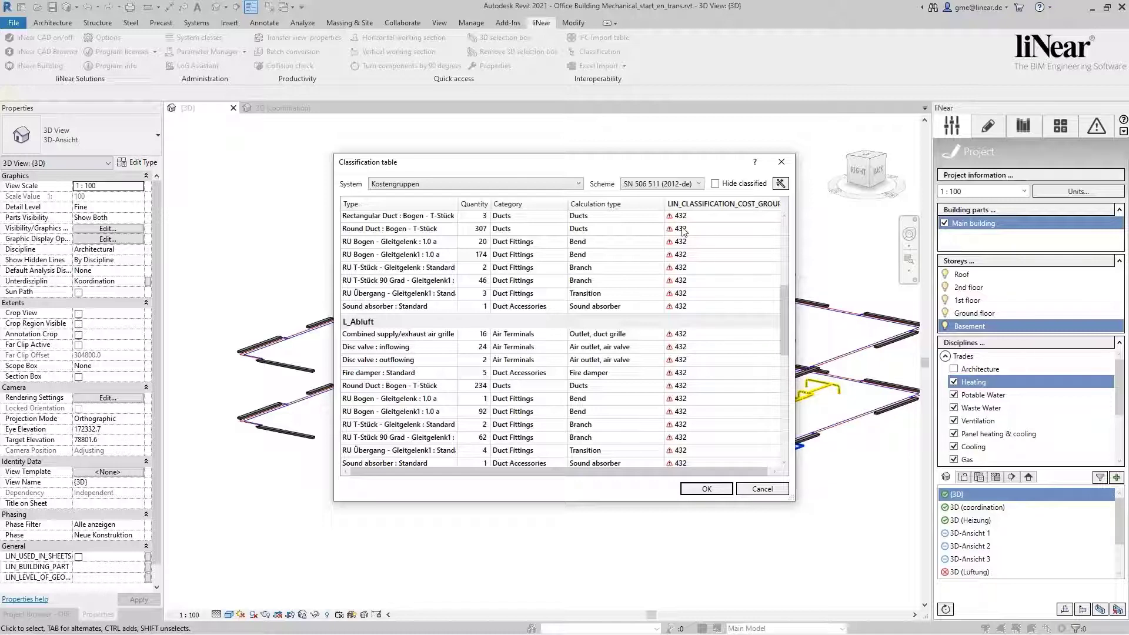
click(780, 183)
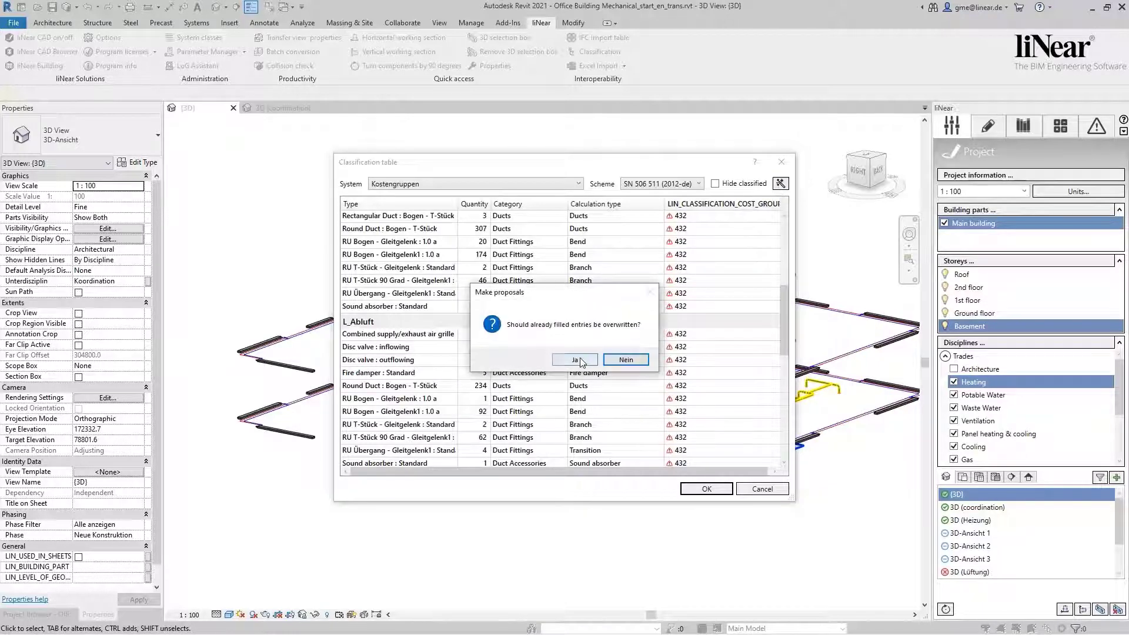
click(574, 360)
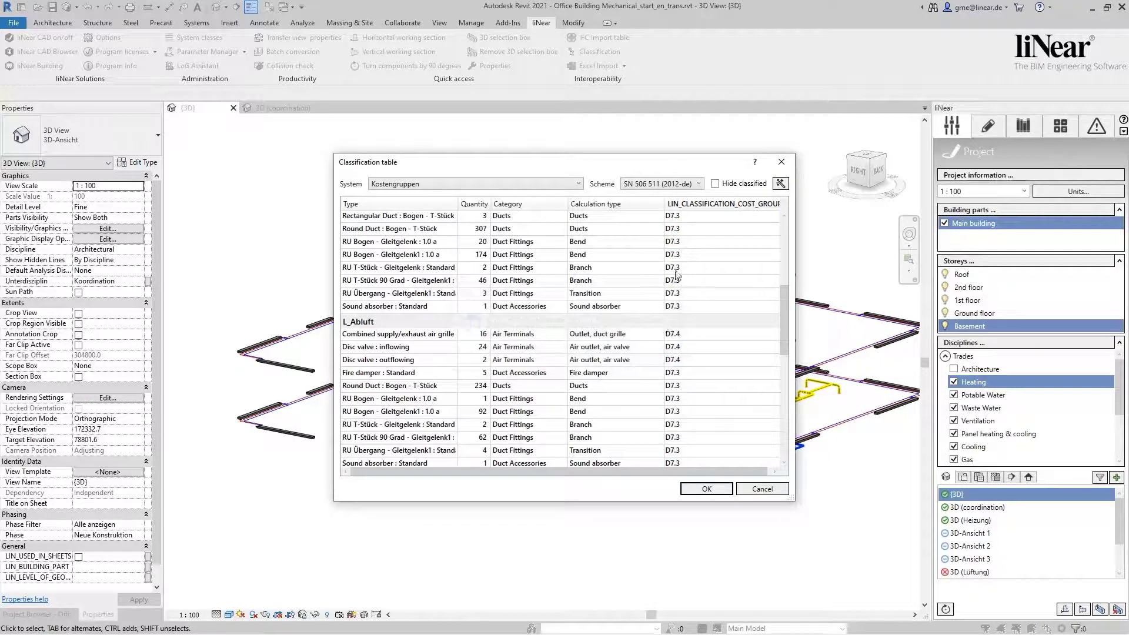
mouse_move(675, 268)
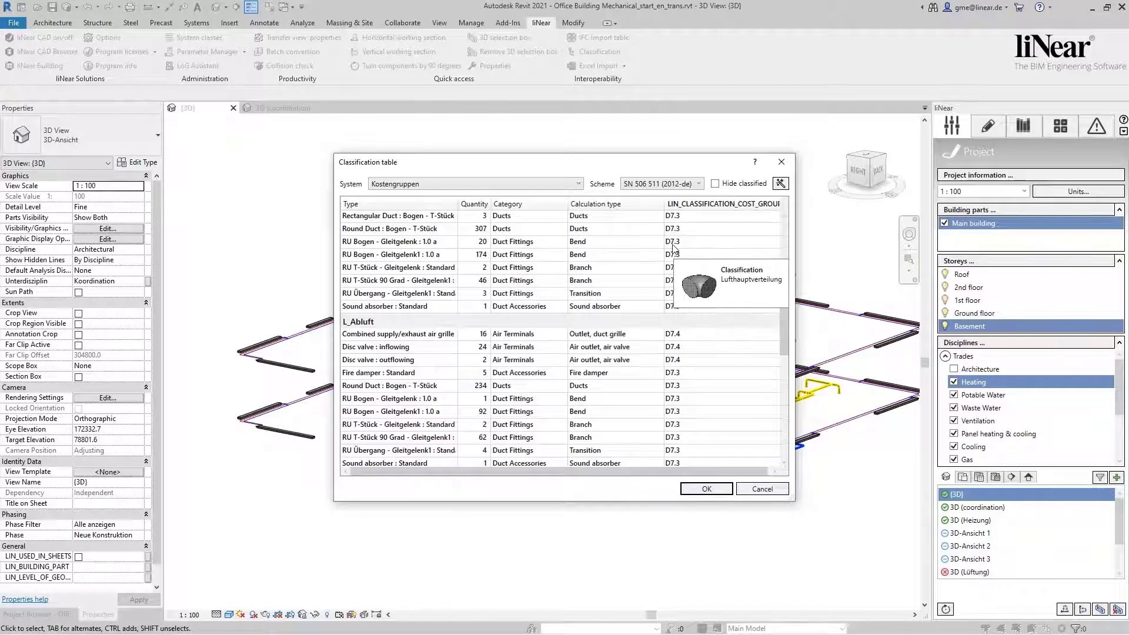
scroll(down, 3)
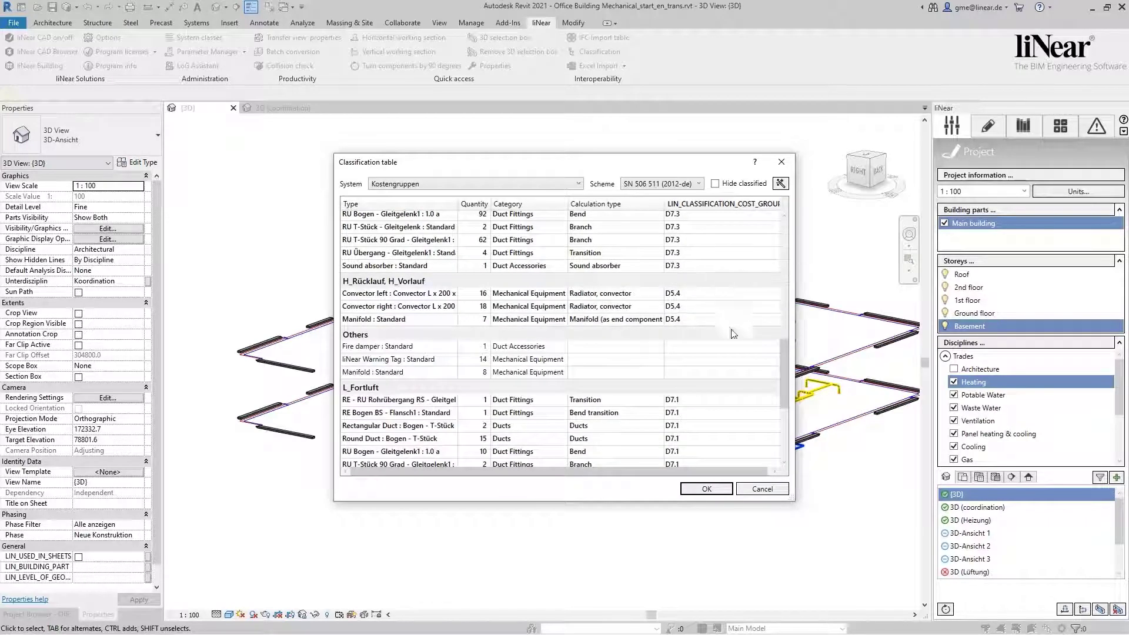
click(705, 489)
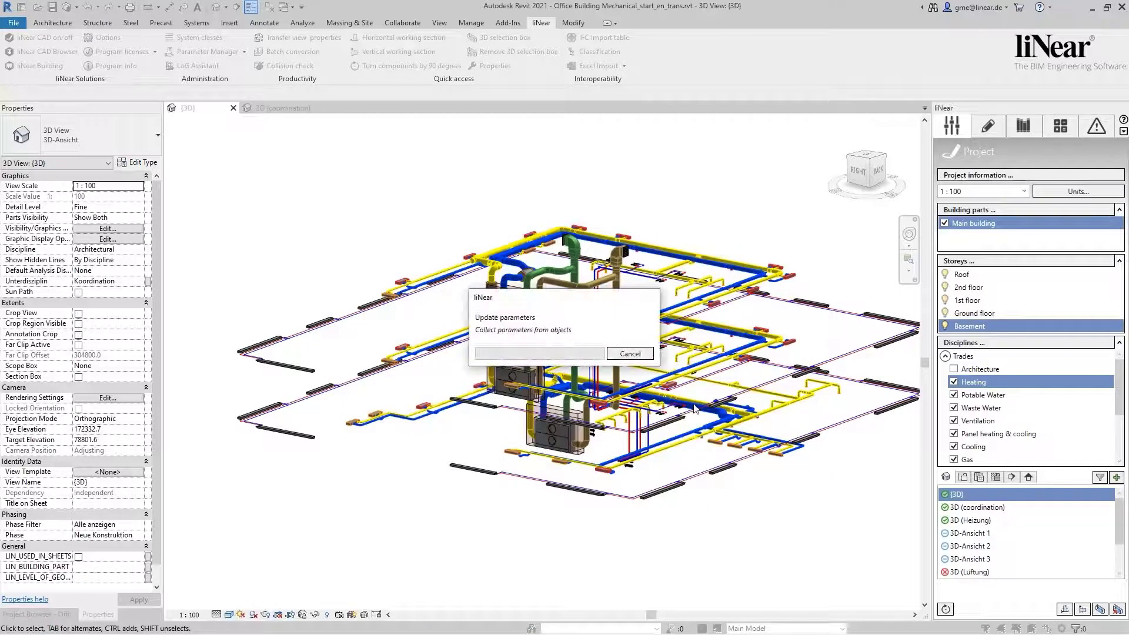